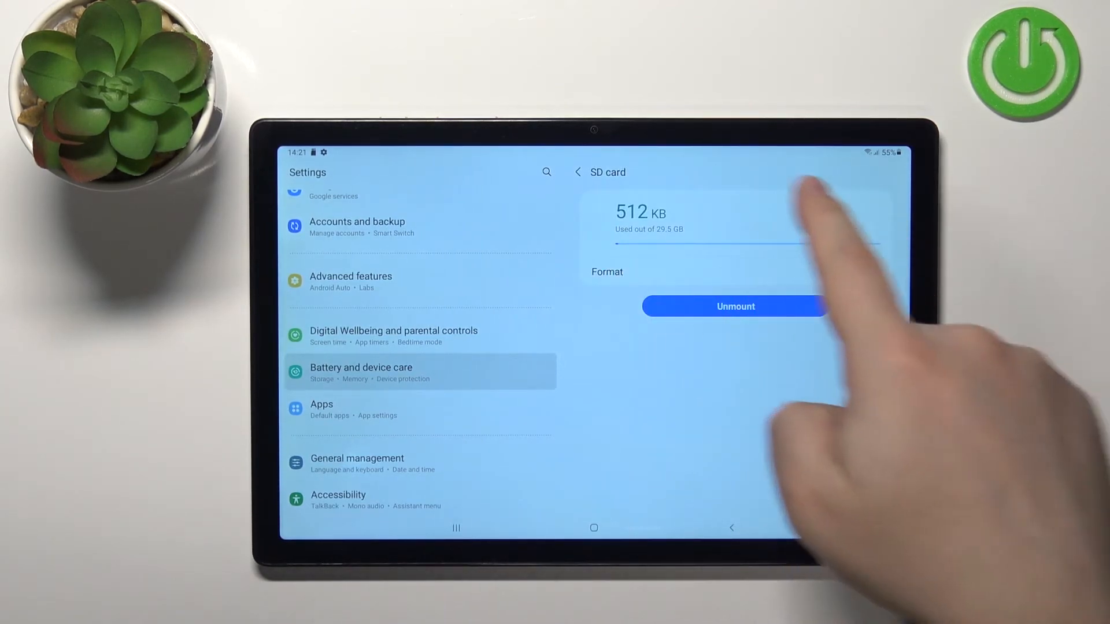
- Return from the SD card storage page to the tablet's home screen
{"action": "left_click", "coordinate": [593, 527]}
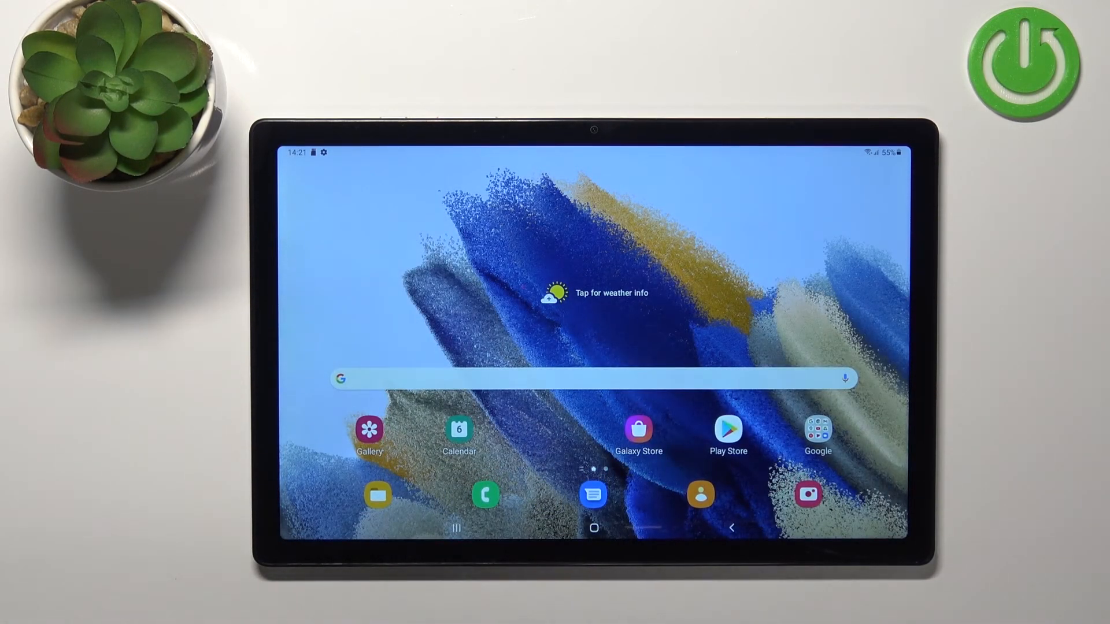